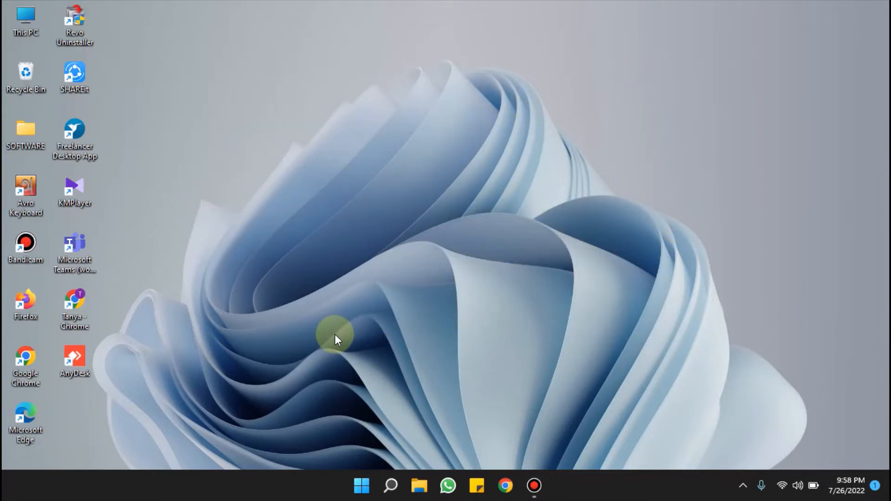
# Step: Expand the classic desktop context menu listing NVIDIA Control Panel
pyautogui.rightClick(335, 335)
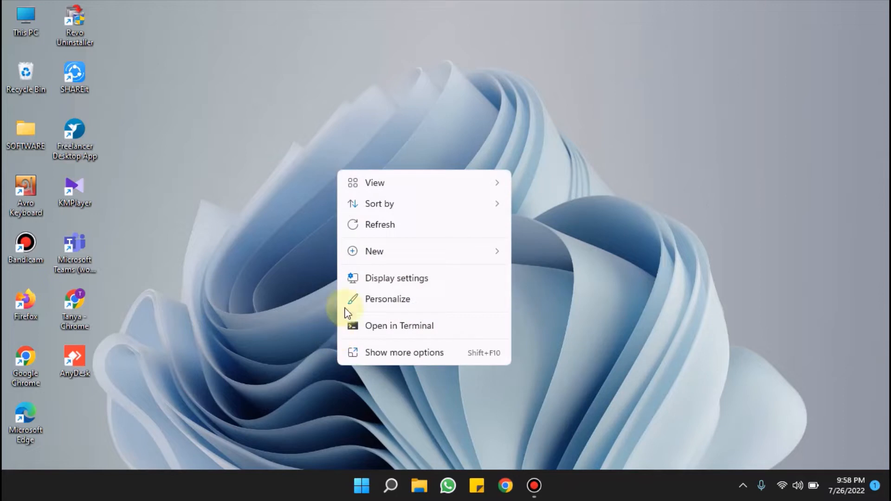
pyautogui.moveTo(396, 353)
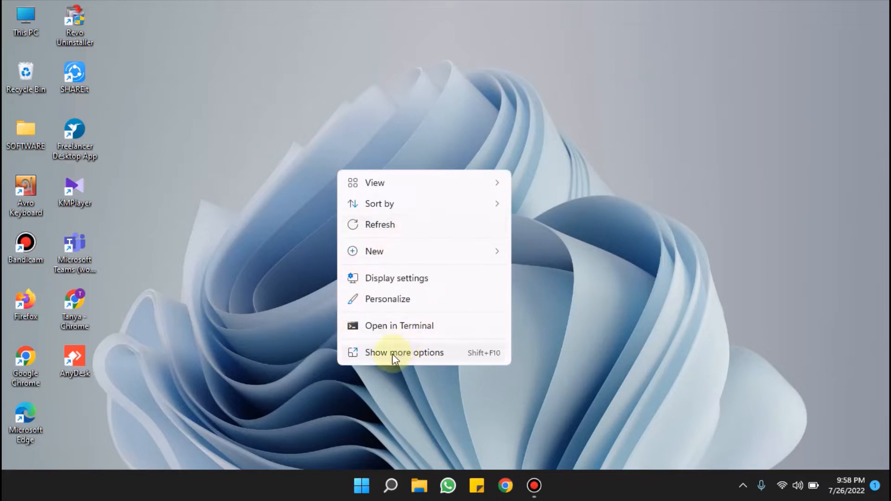
pyautogui.moveTo(374, 358)
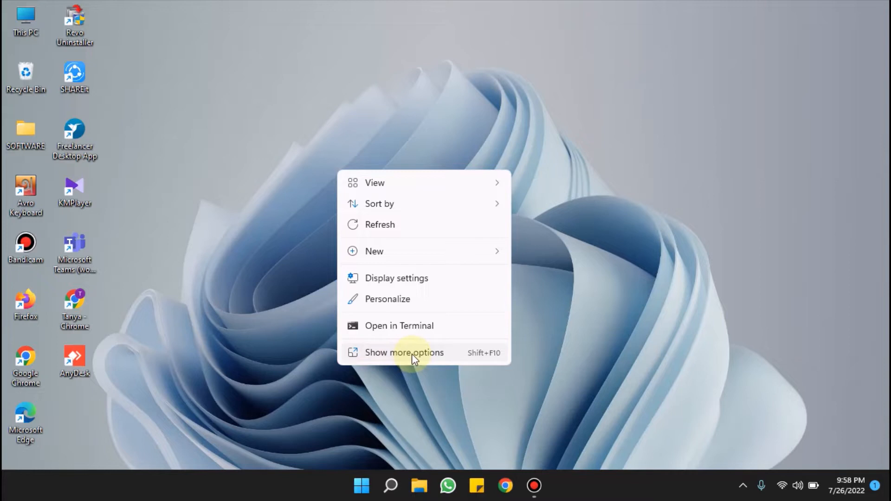
pyautogui.click(404, 353)
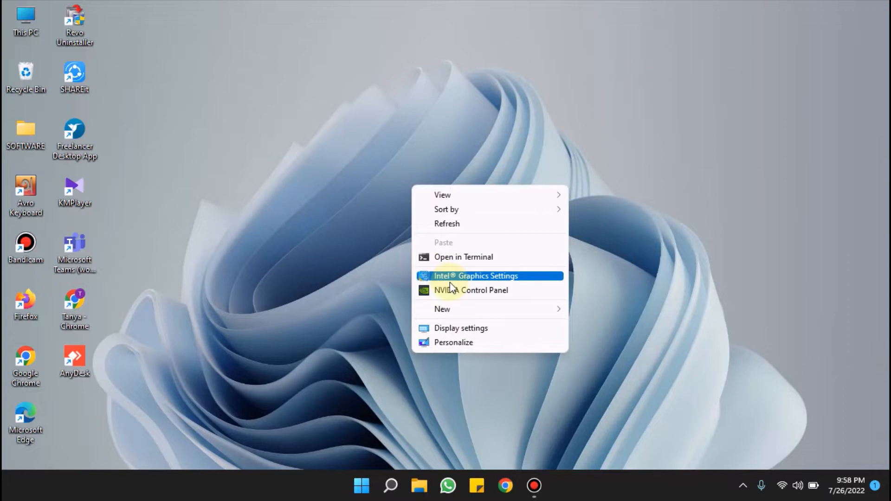
pyautogui.moveTo(471, 289)
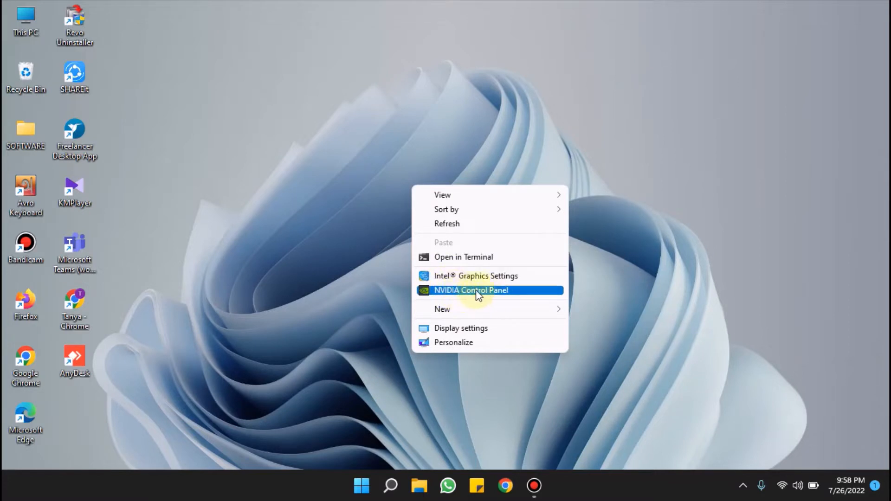
pyautogui.moveTo(490, 294)
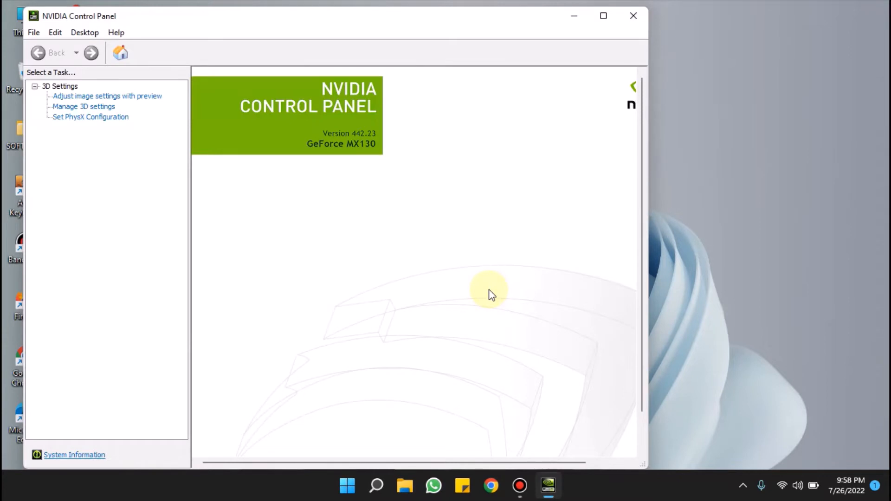
pyautogui.moveTo(62, 27)
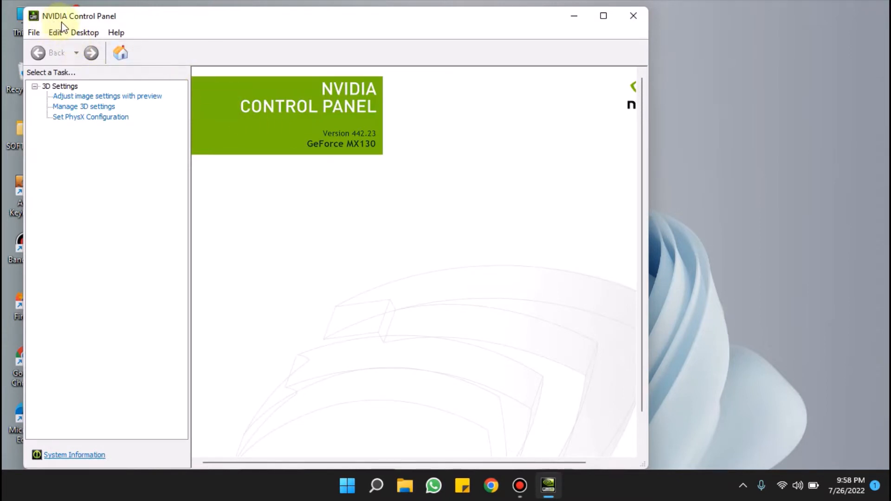
pyautogui.moveTo(113, 26)
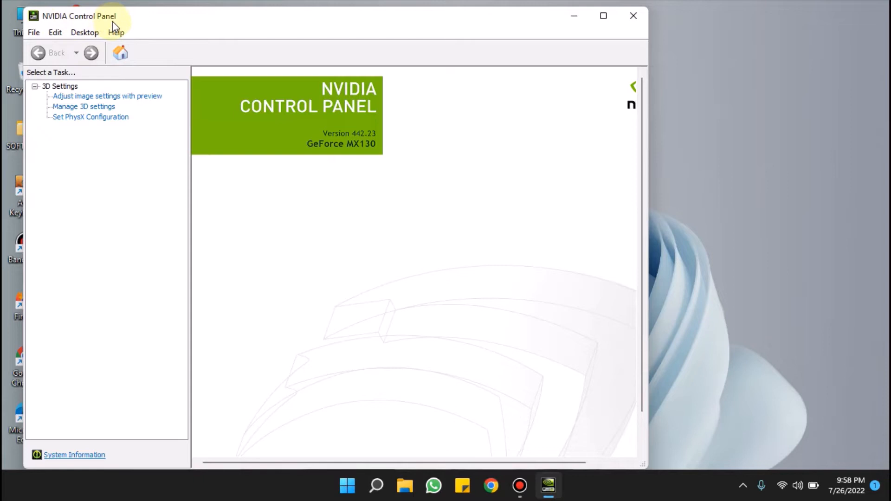
pyautogui.moveTo(682, 6)
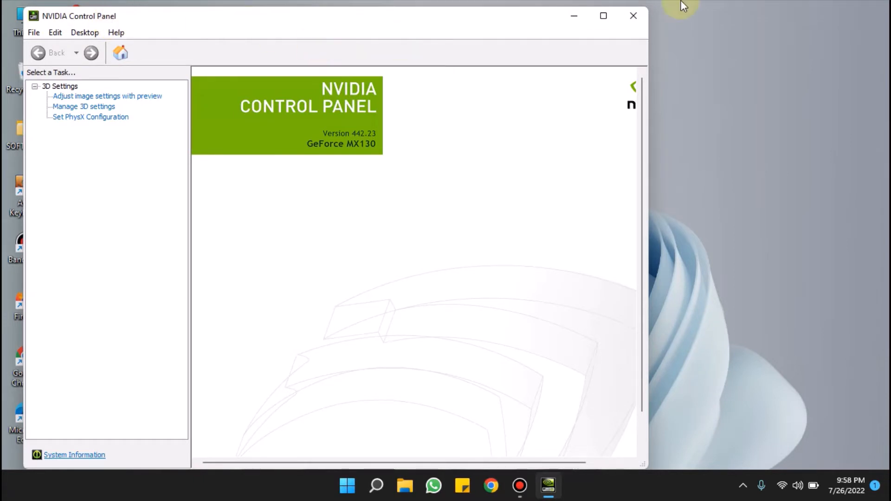
# Step: Close the NVIDIA Control Panel window to return to the desktop
pyautogui.click(633, 16)
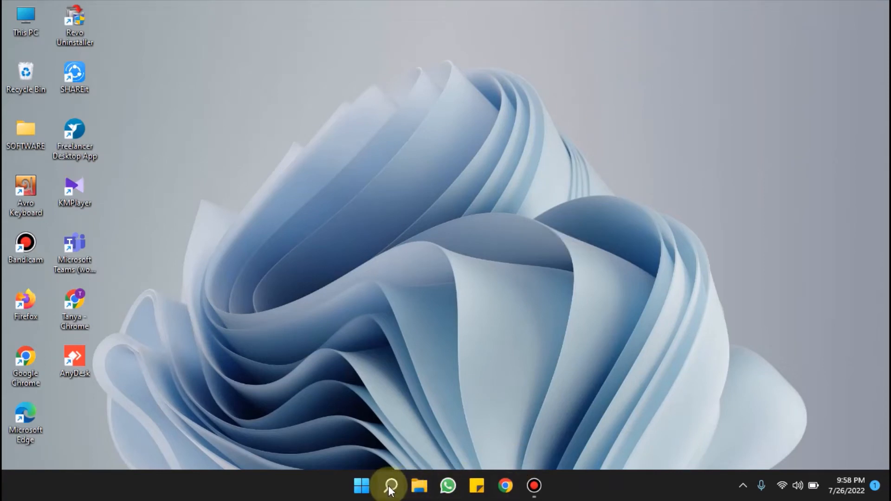
# Step: Search Windows for 'services' so the Services app appears as best match
pyautogui.click(389, 485)
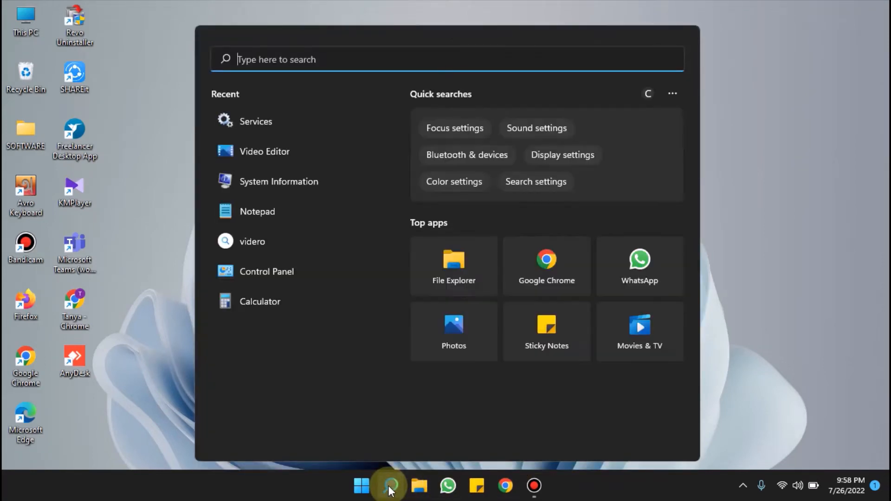
pyautogui.write('services')
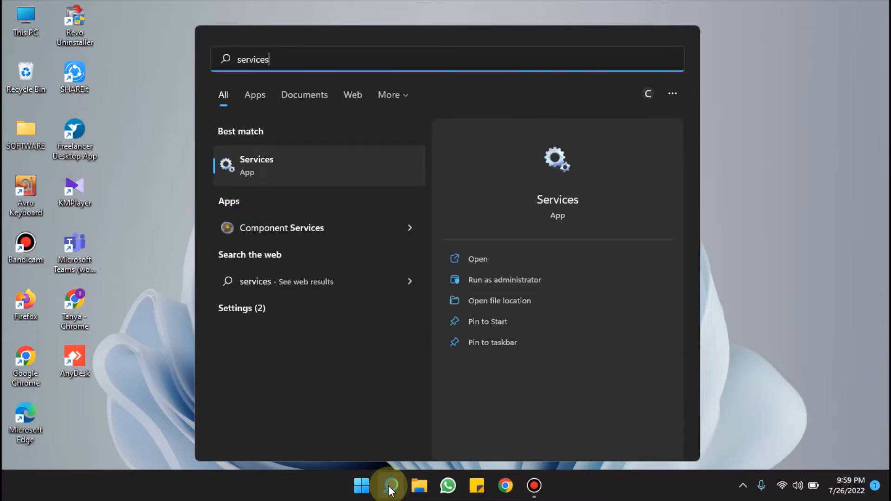
pyautogui.moveTo(300, 169)
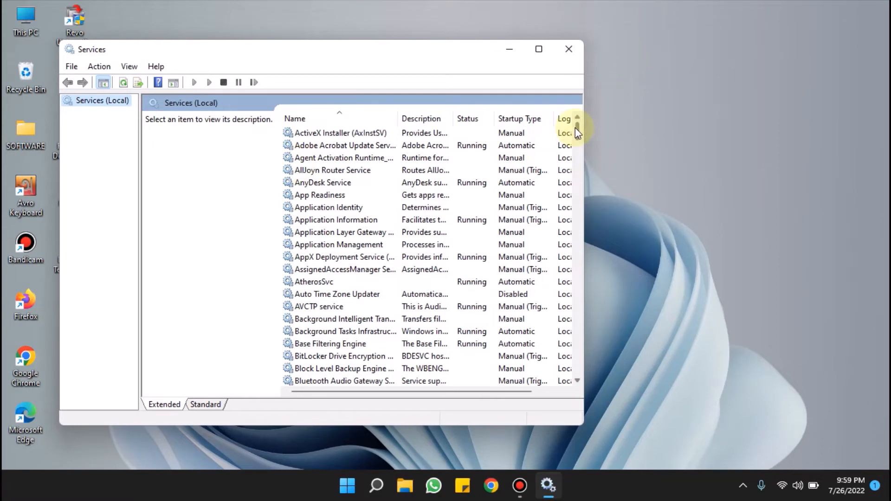
# Step: Scroll the services list down to the NVIDIA Display Container LS entry
pyautogui.scroll(-3)
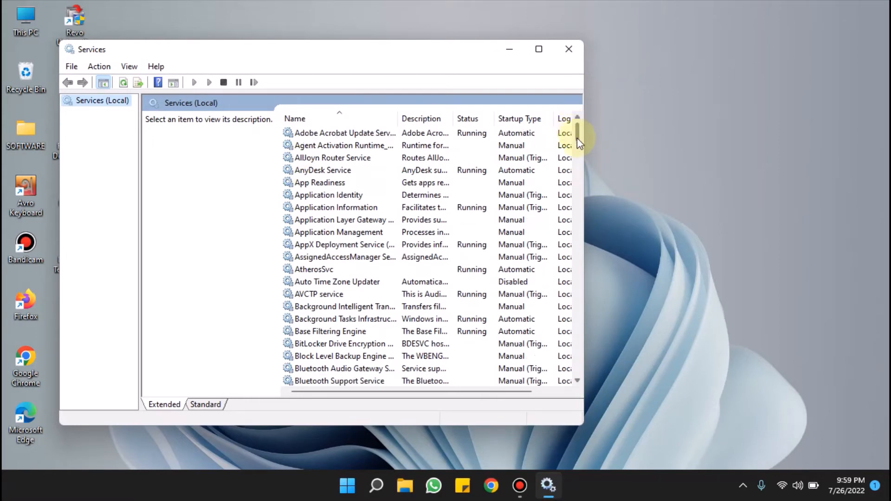
pyautogui.scroll(-3)
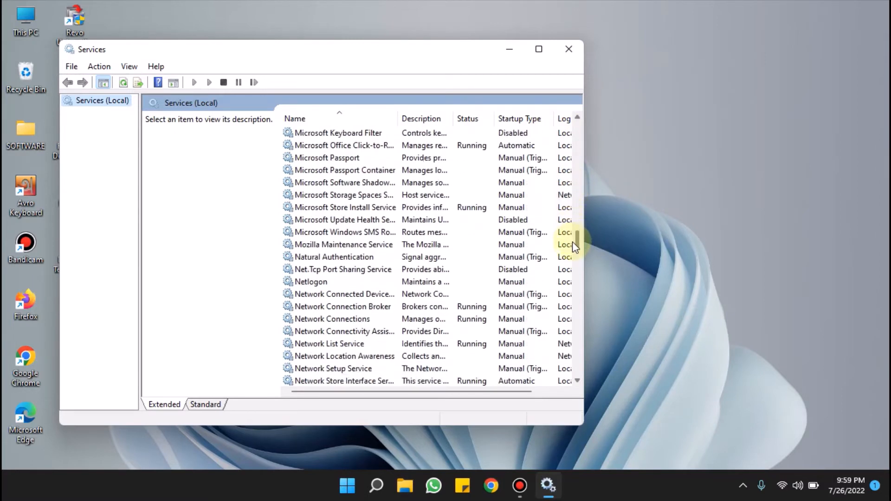
pyautogui.scroll(-3)
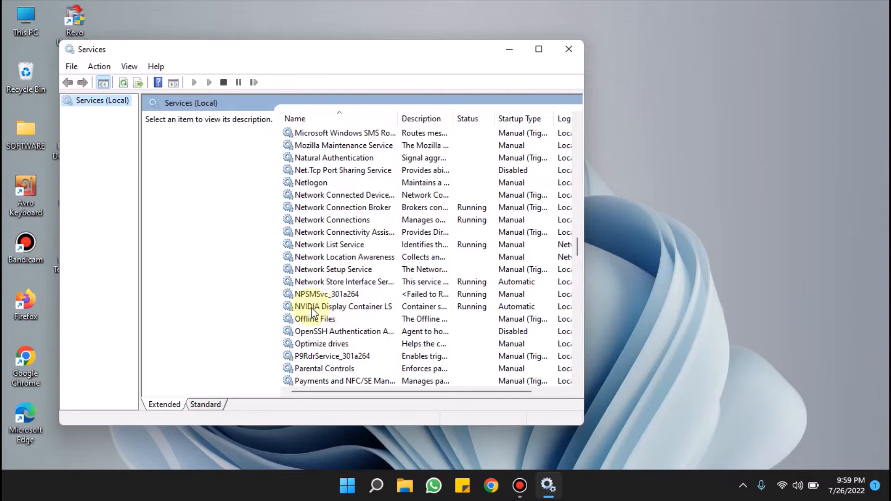
pyautogui.moveTo(350, 310)
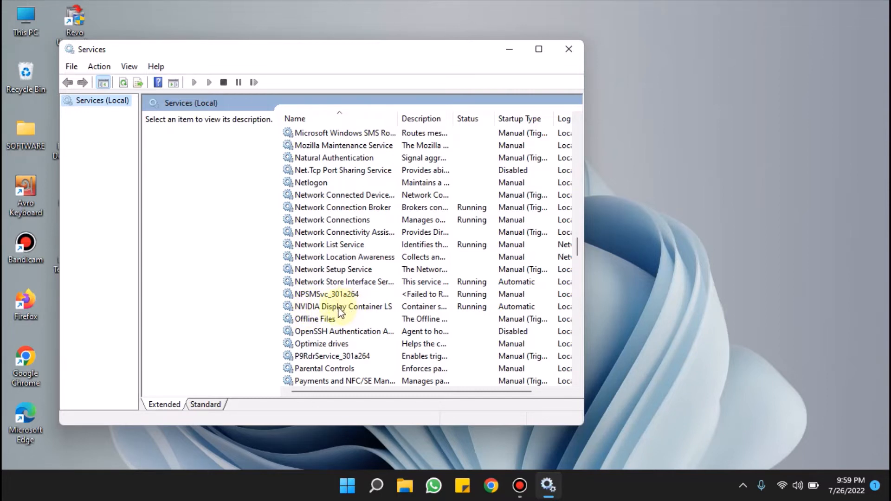
# Step: Restart the NVIDIA Display Container LS service from its context menu
pyautogui.rightClick(343, 306)
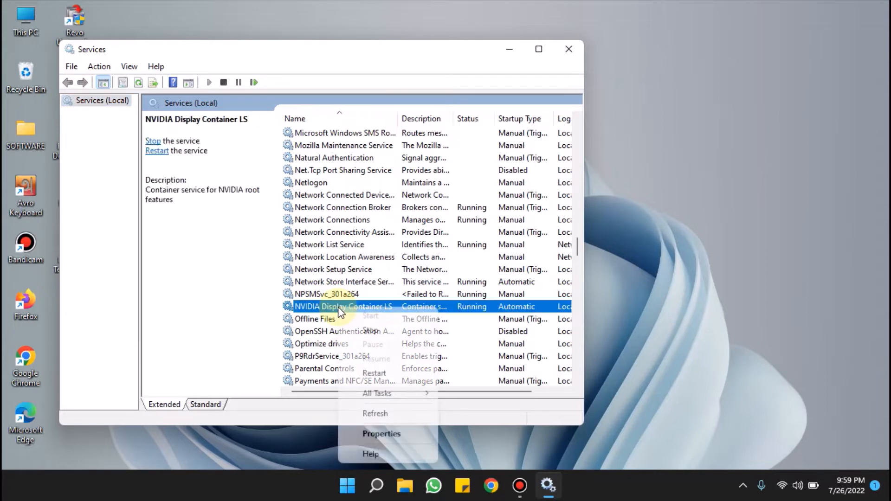
pyautogui.moveTo(384, 360)
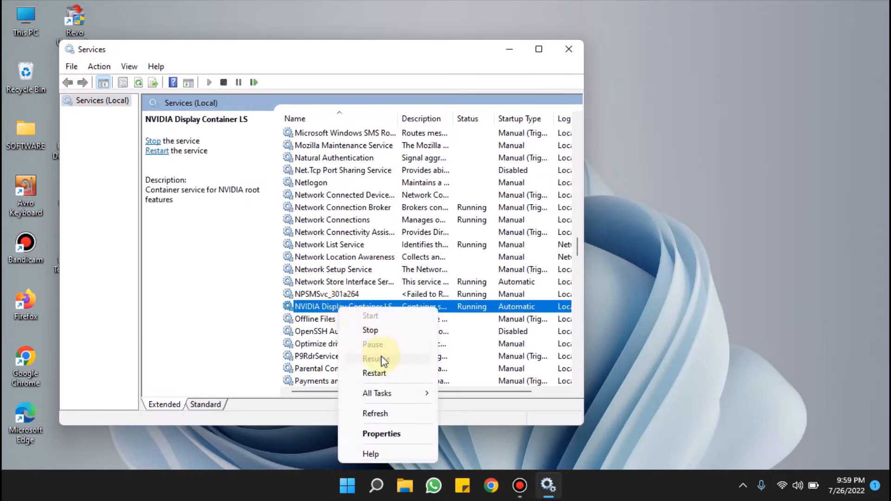
pyautogui.moveTo(379, 386)
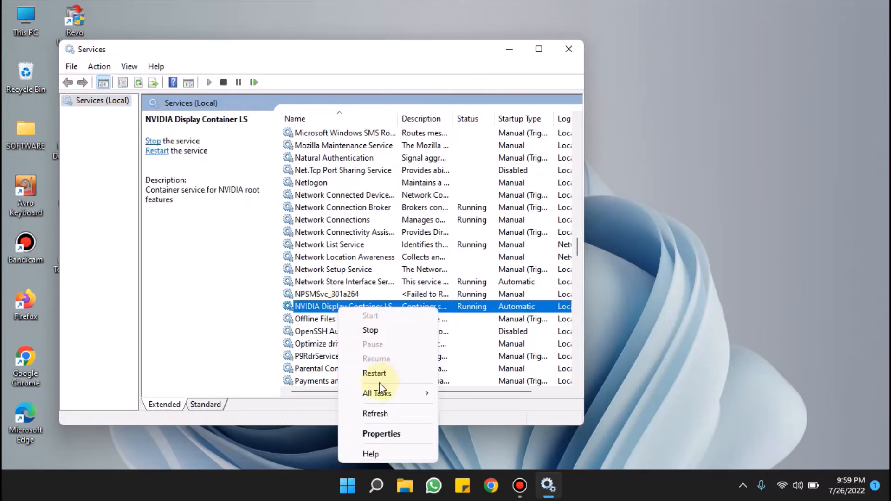
pyautogui.moveTo(374, 373)
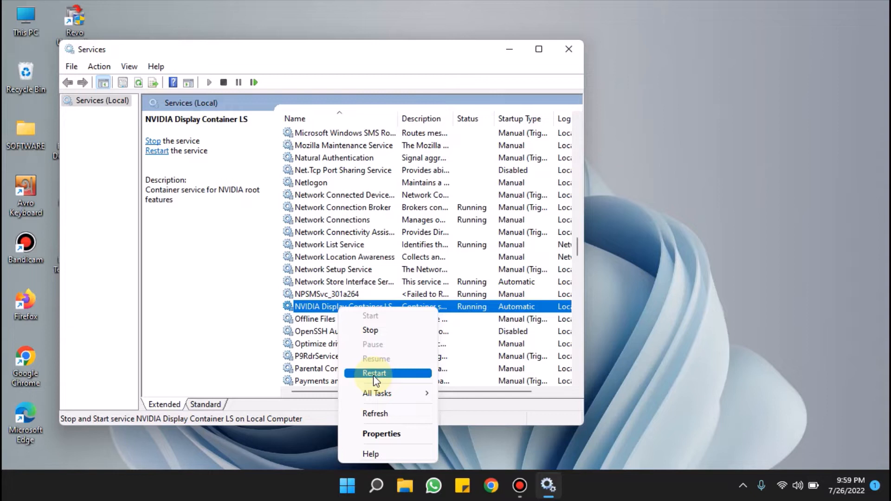
pyautogui.click(374, 373)
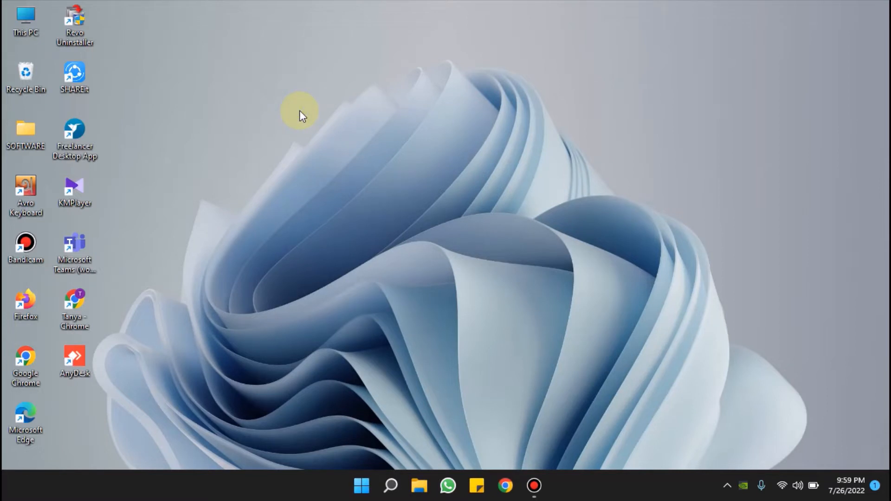
pyautogui.rightClick(301, 112)
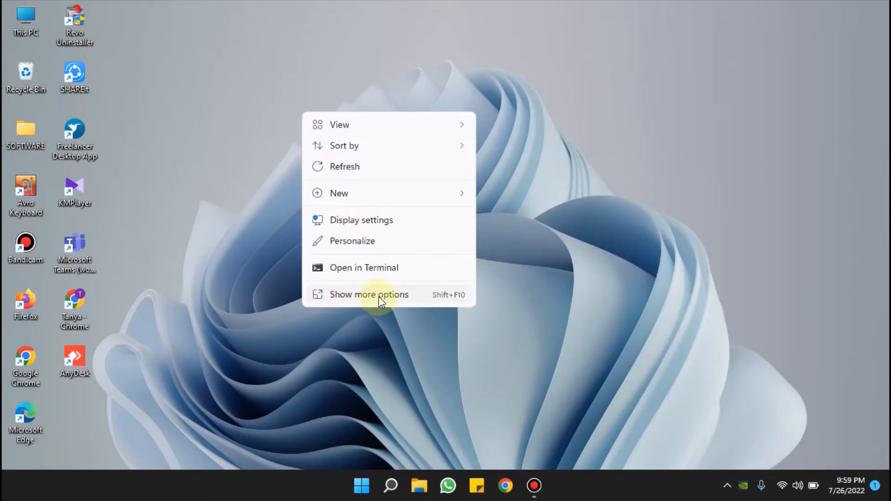
pyautogui.click(369, 294)
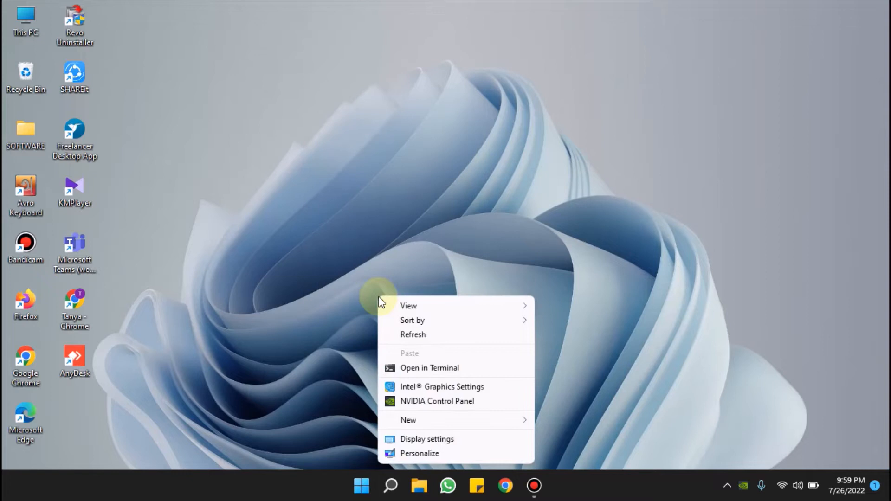
pyautogui.moveTo(423, 409)
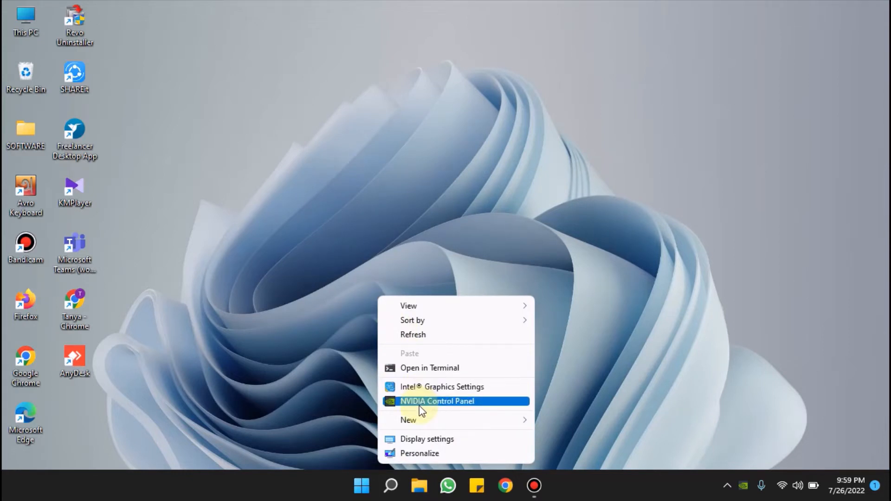
pyautogui.moveTo(469, 406)
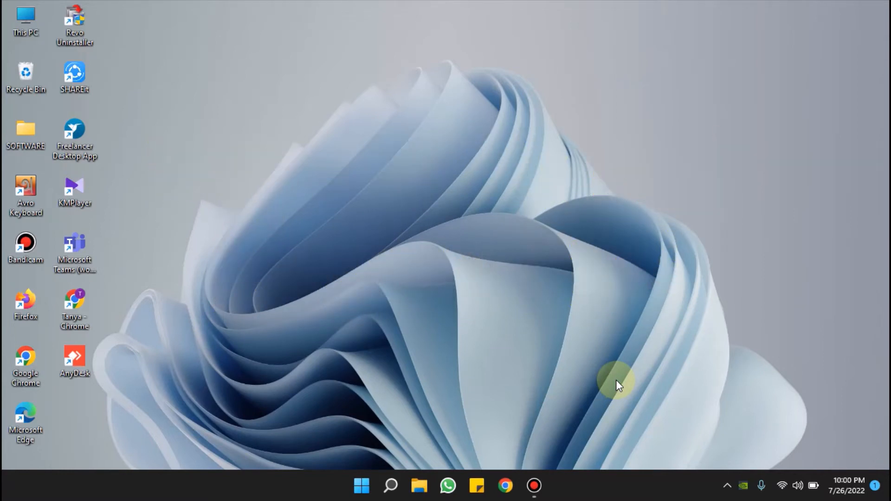
# Step: In File Explorer, go to This PC > Local Disk (C:) > Program Files
pyautogui.click(390, 485)
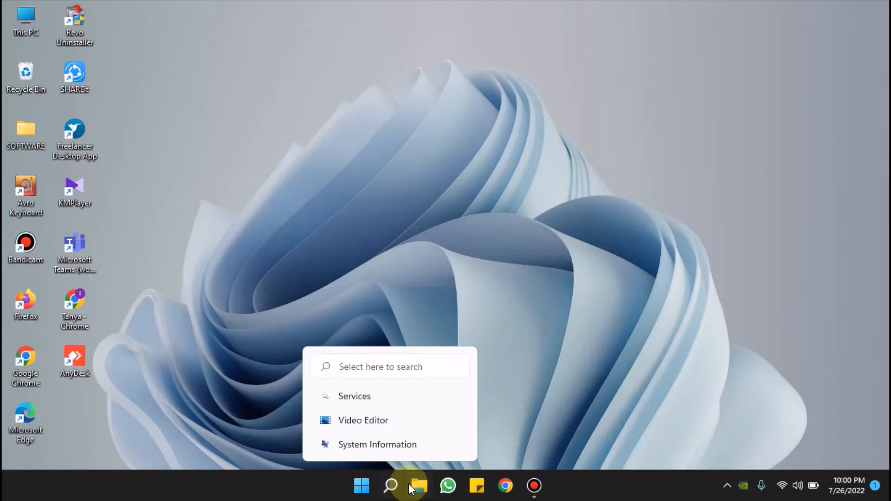
pyautogui.click(419, 486)
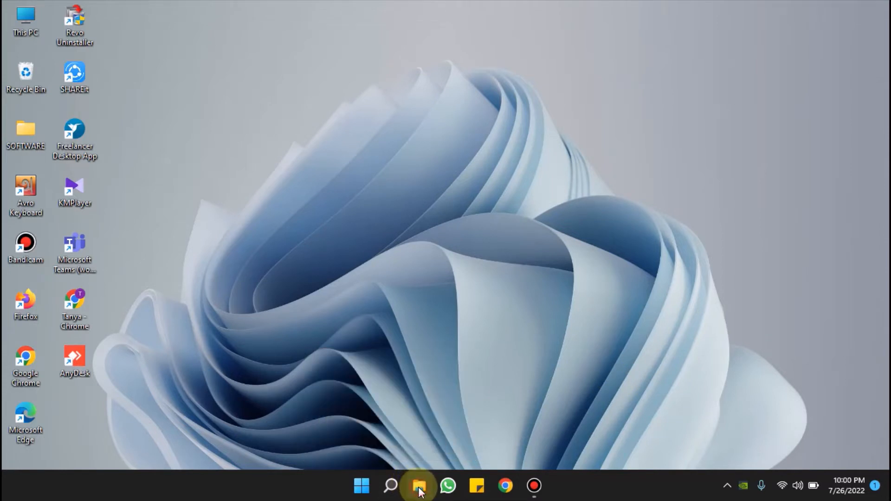
pyautogui.click(419, 486)
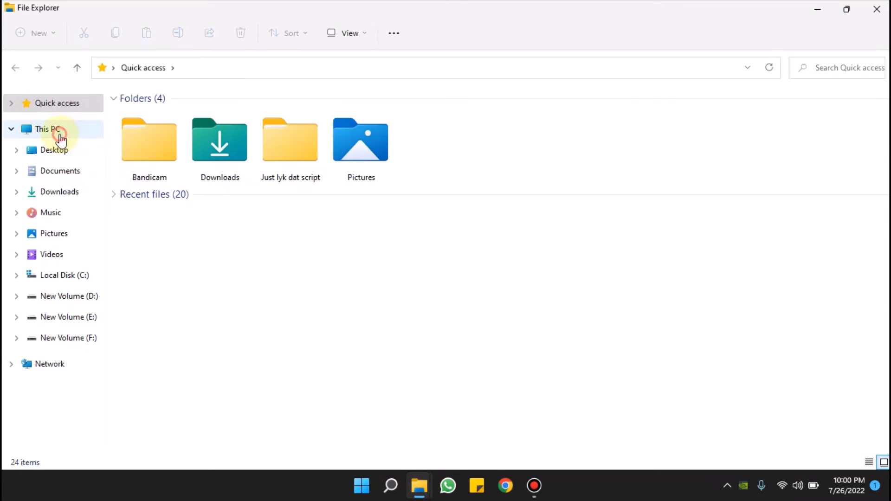
pyautogui.click(48, 129)
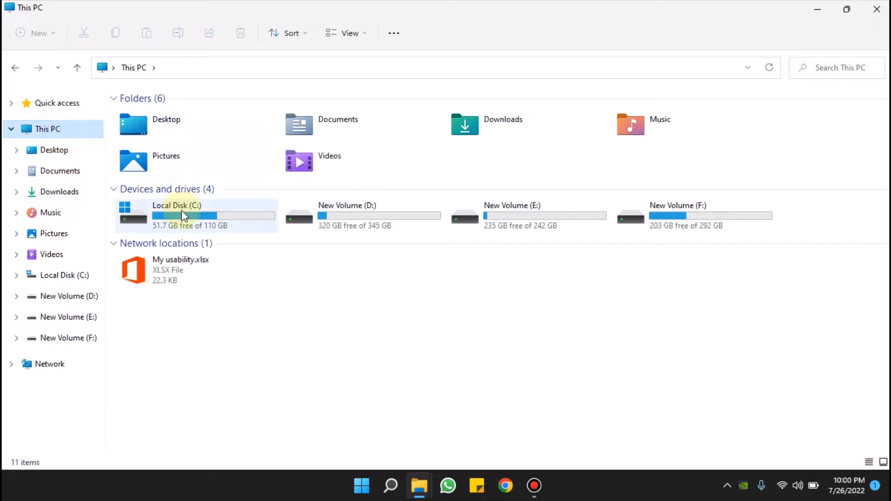
pyautogui.moveTo(184, 215)
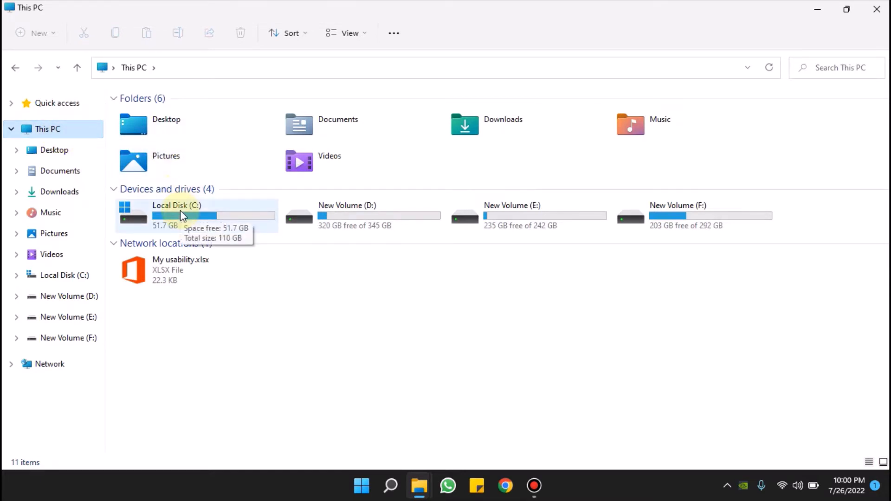
pyautogui.doubleClick(176, 214)
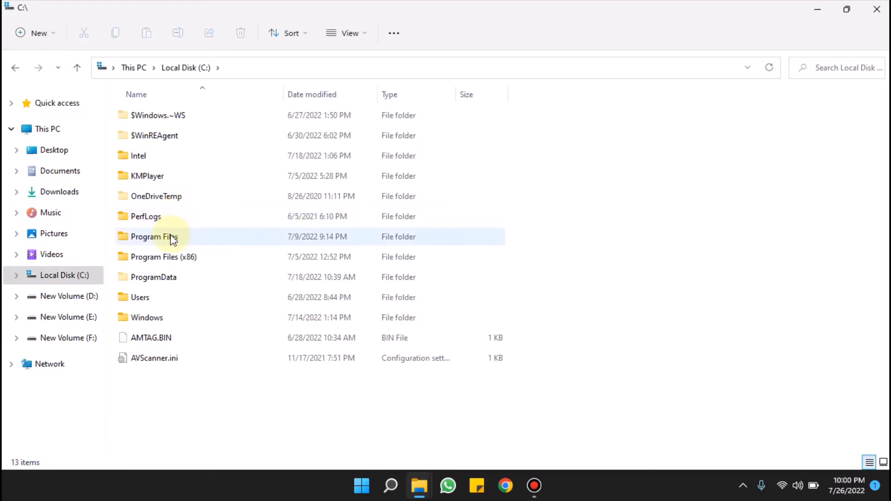
pyautogui.moveTo(171, 237)
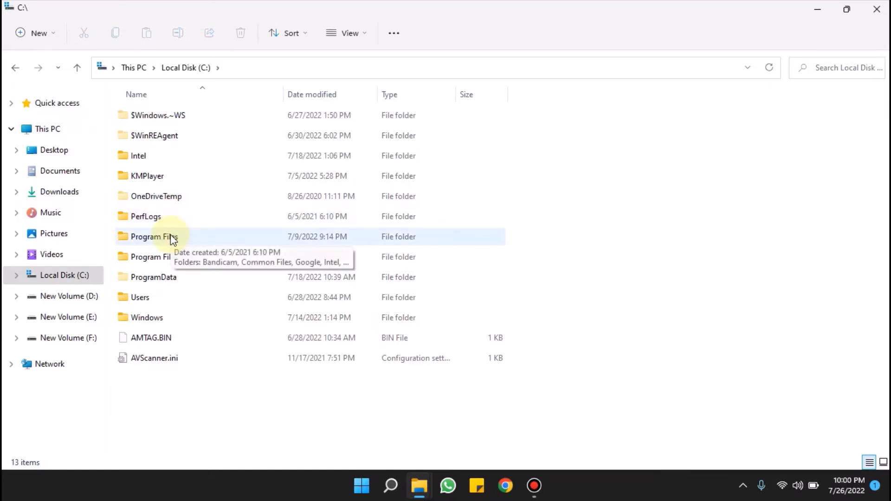
pyautogui.doubleClick(153, 236)
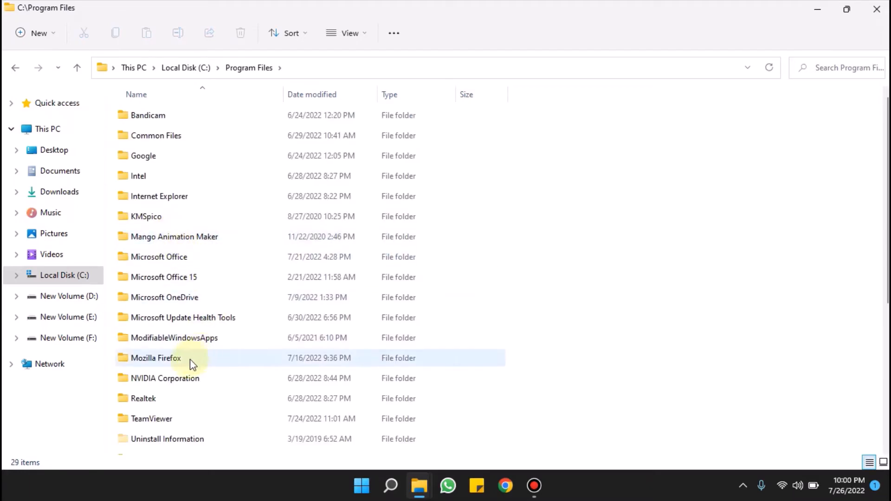
pyautogui.moveTo(165, 378)
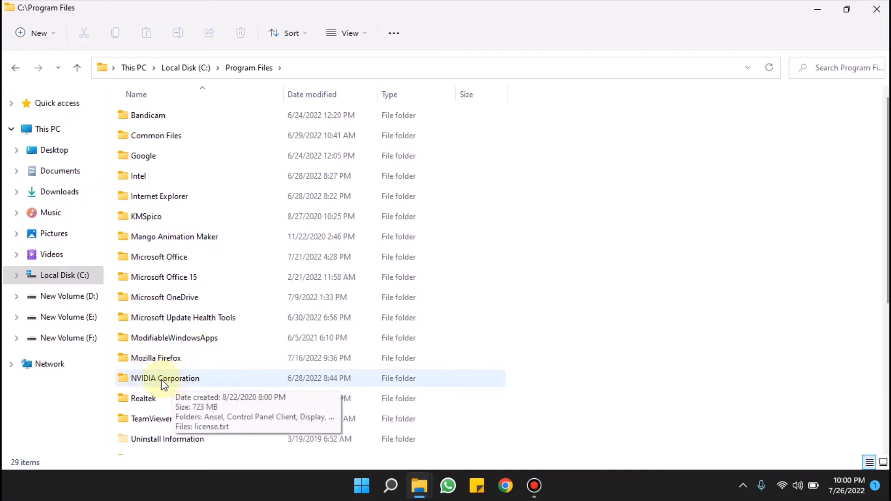
pyautogui.moveTo(166, 383)
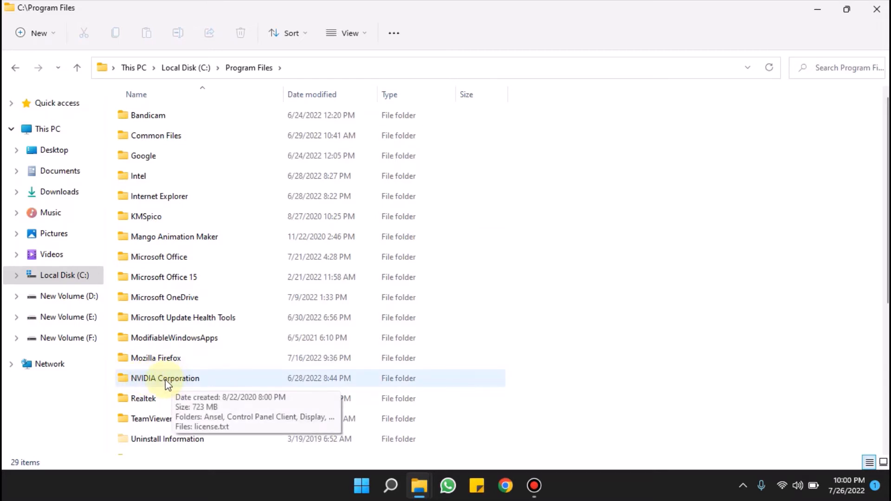
# Step: Enter NVIDIA Corporation > Control Panel Client and bring up actions for nvcplui.exe
pyautogui.doubleClick(165, 378)
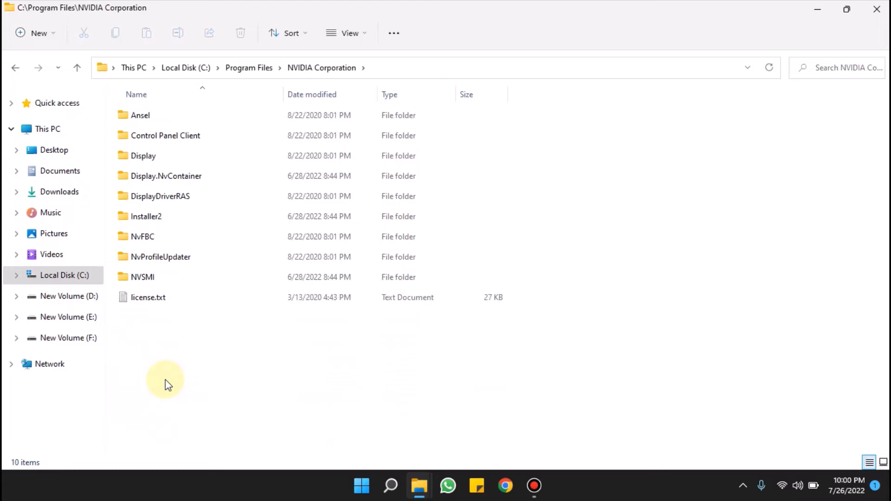
pyautogui.click(165, 135)
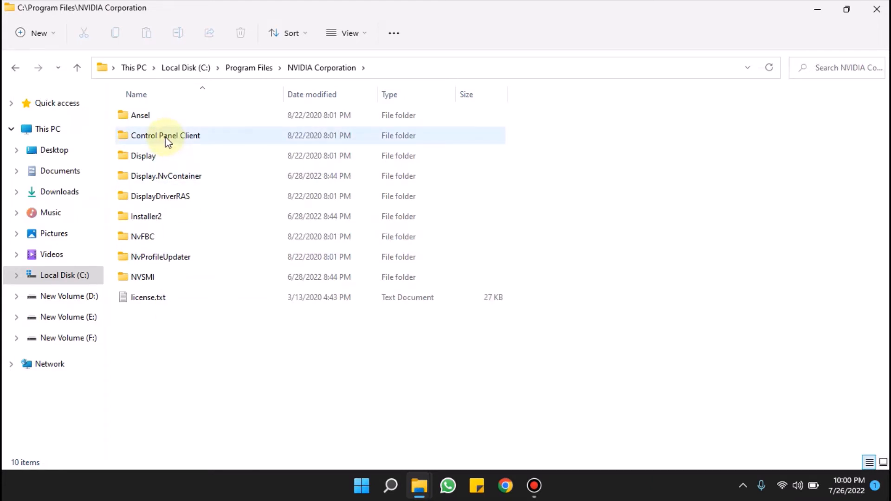
pyautogui.moveTo(166, 136)
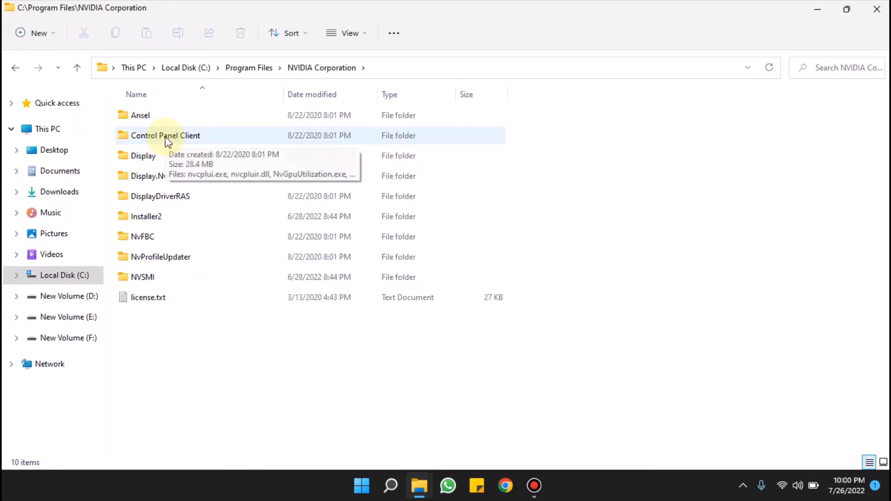
pyautogui.click(165, 135)
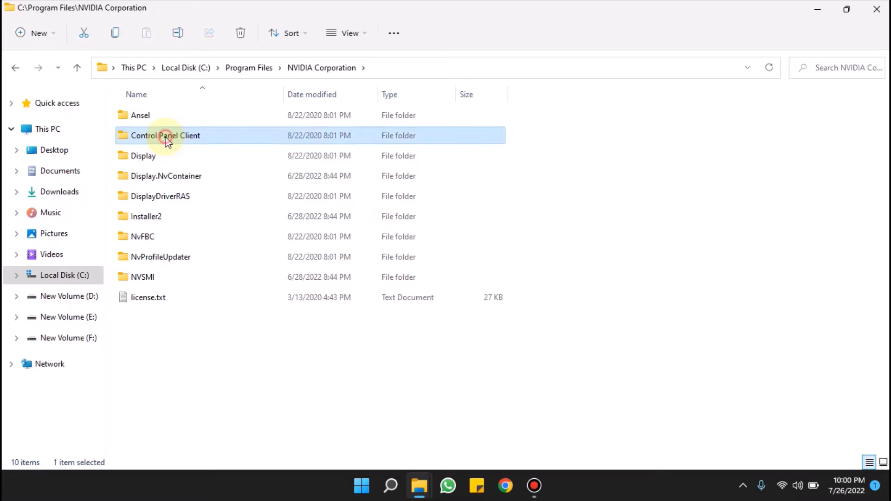
pyautogui.doubleClick(165, 136)
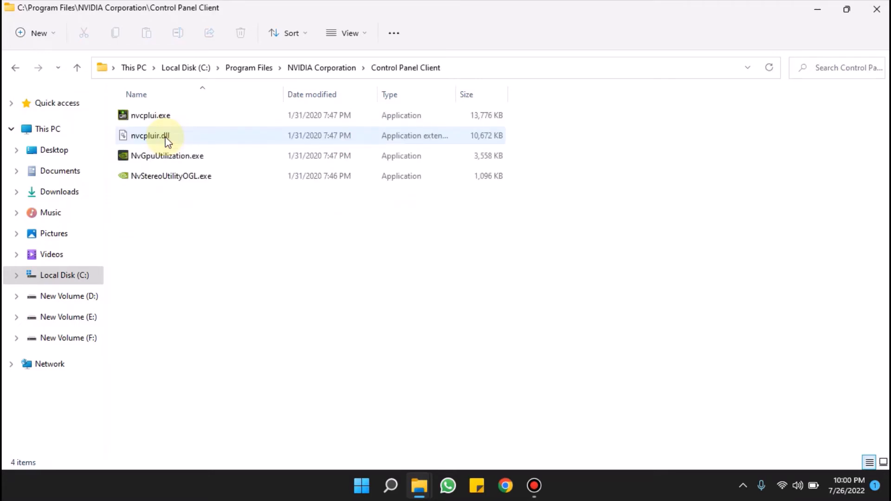
pyautogui.click(150, 115)
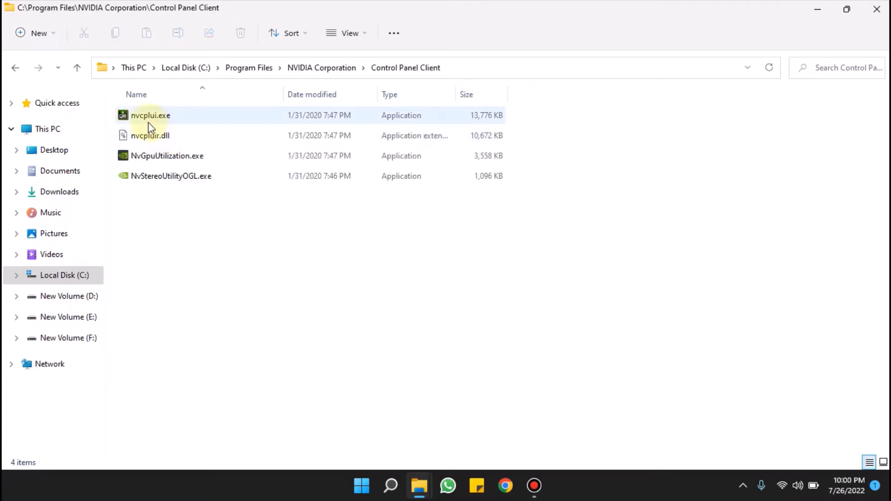
pyautogui.moveTo(149, 120)
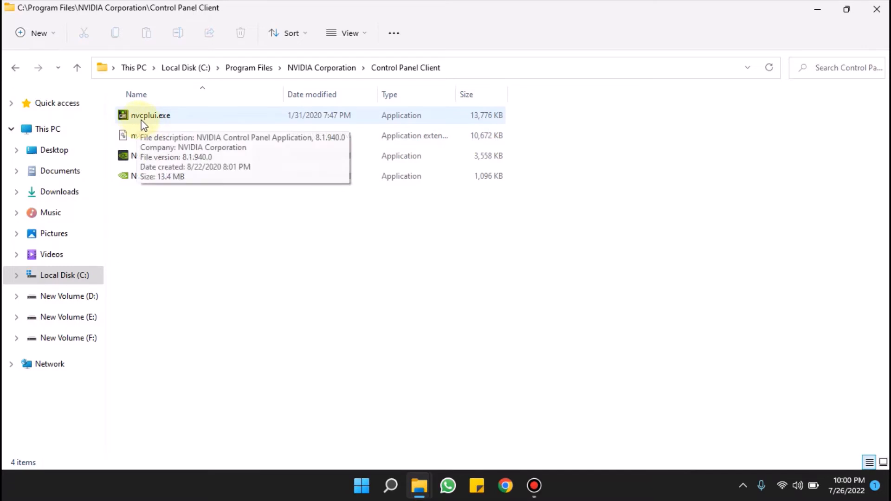
pyautogui.moveTo(152, 125)
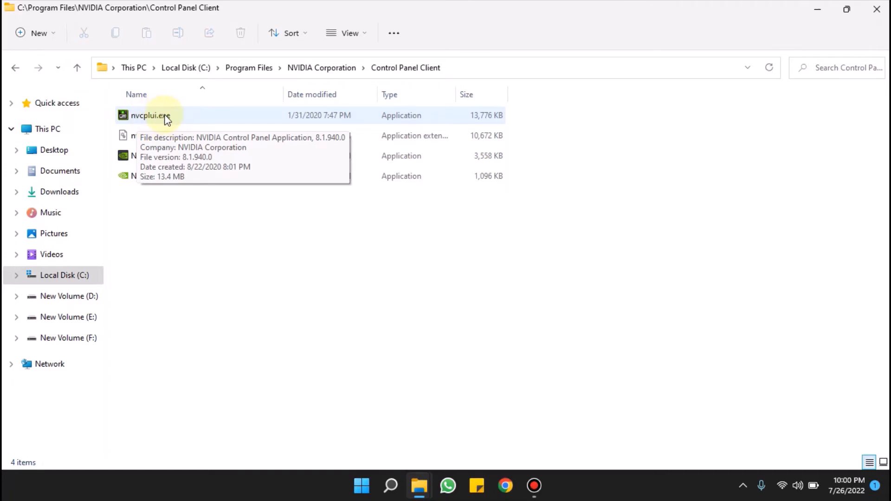
pyautogui.click(149, 115)
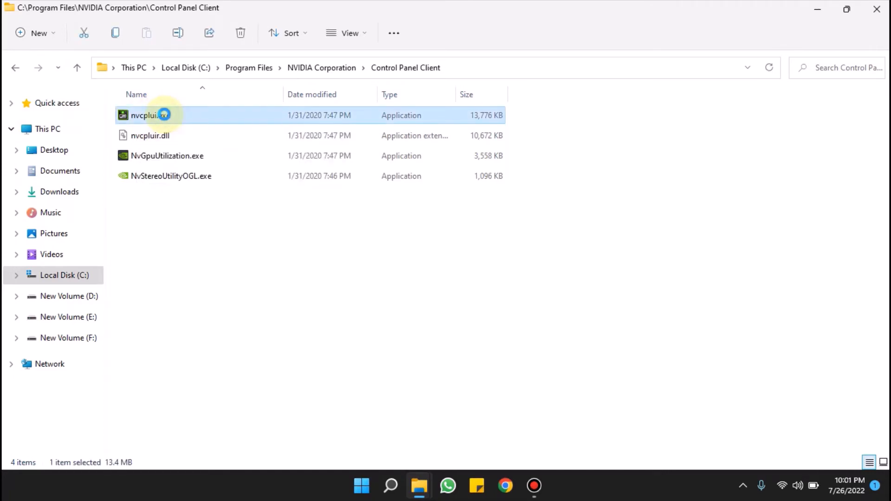
pyautogui.rightClick(148, 115)
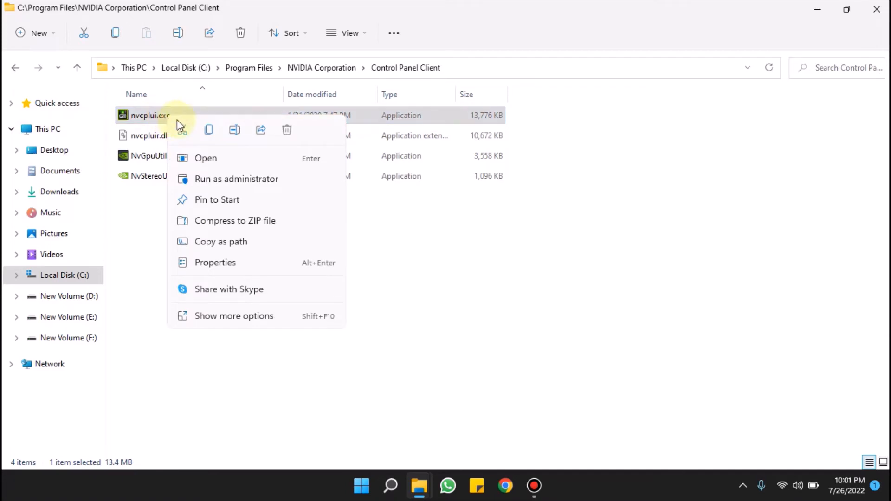
pyautogui.moveTo(222, 179)
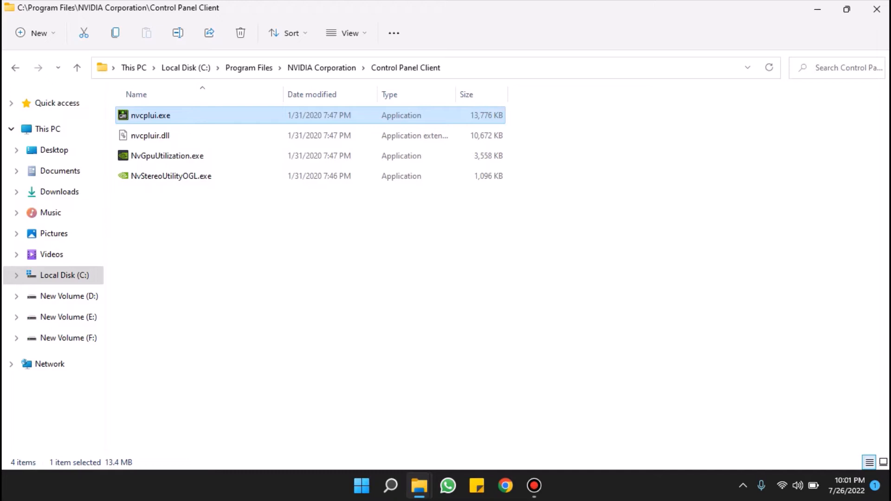
pyautogui.moveTo(388, 346)
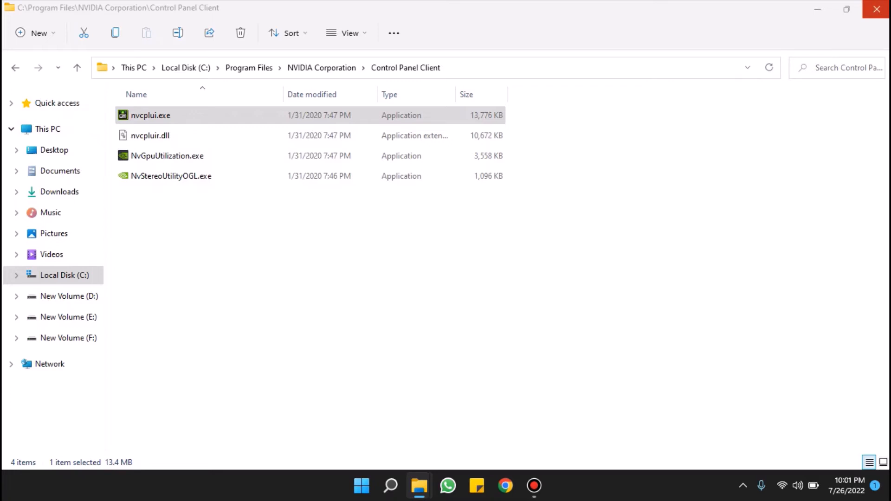
# Step: Launch NVIDIA Control Panel from nvcplui.exe, then close its window
pyautogui.doubleClick(151, 115)
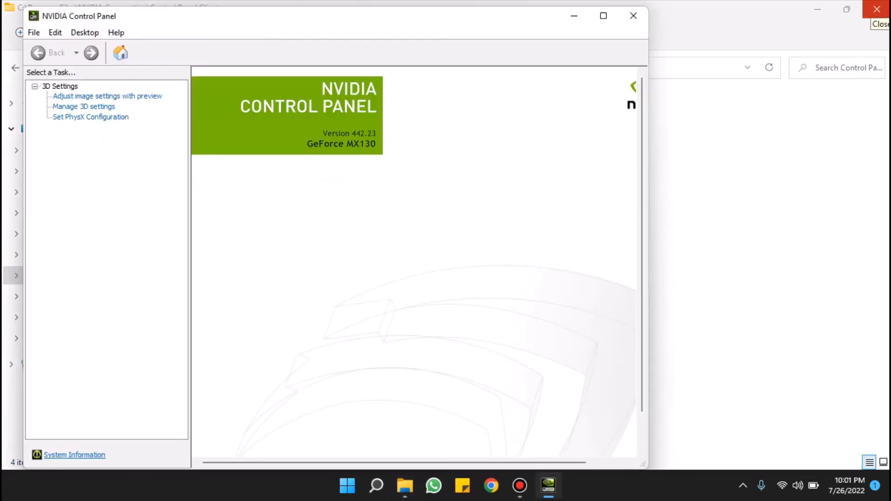
pyautogui.moveTo(190, 59)
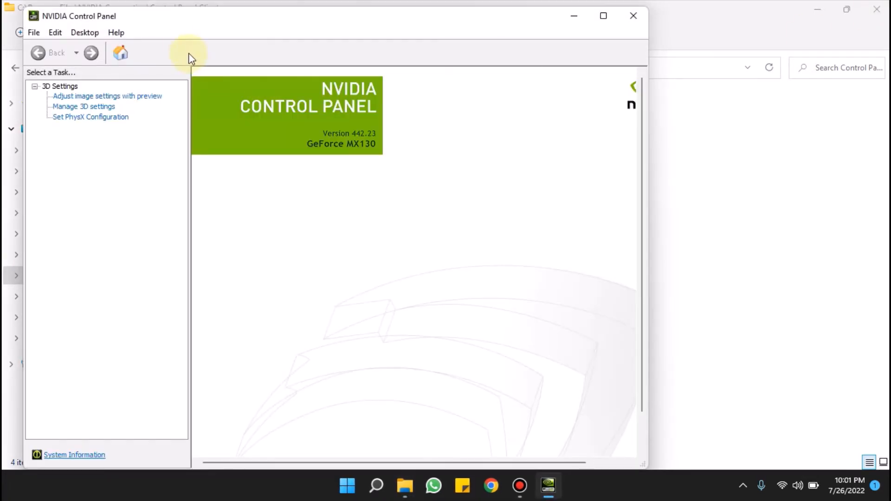
pyautogui.moveTo(110, 33)
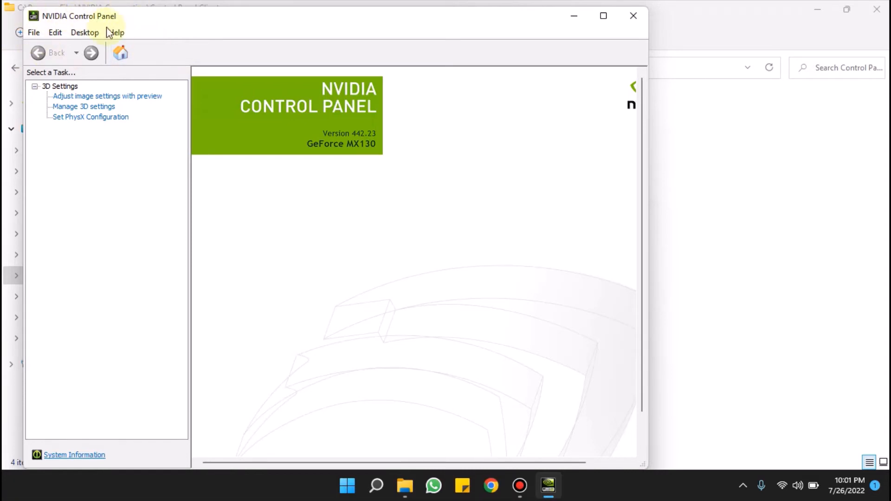
pyautogui.moveTo(412, 170)
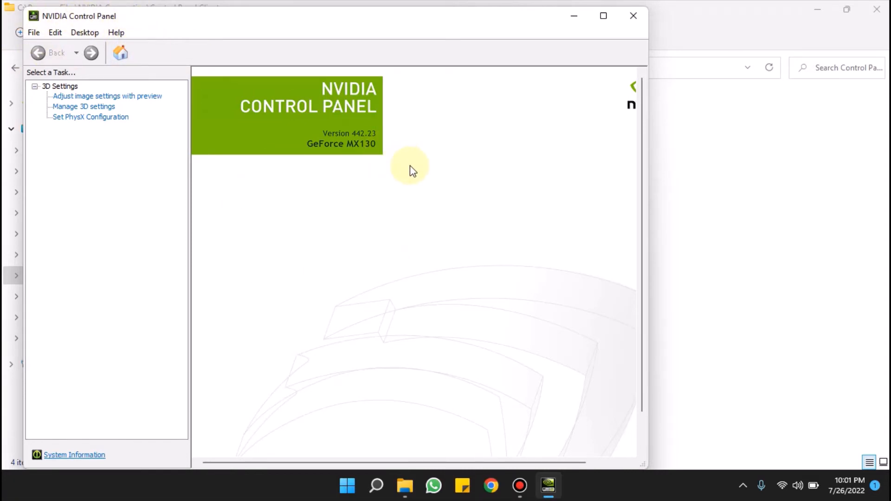
pyautogui.click(633, 16)
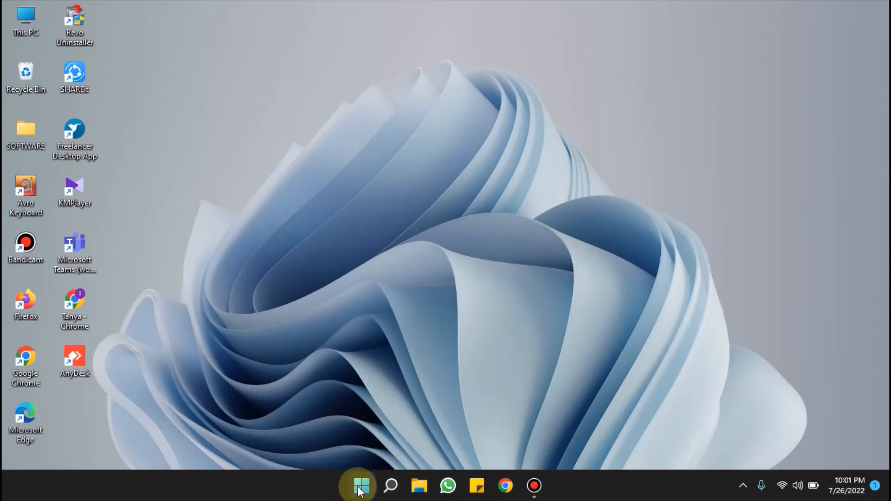
# Step: Launch Microsoft Store from the Start menu's pinned apps
pyautogui.click(357, 485)
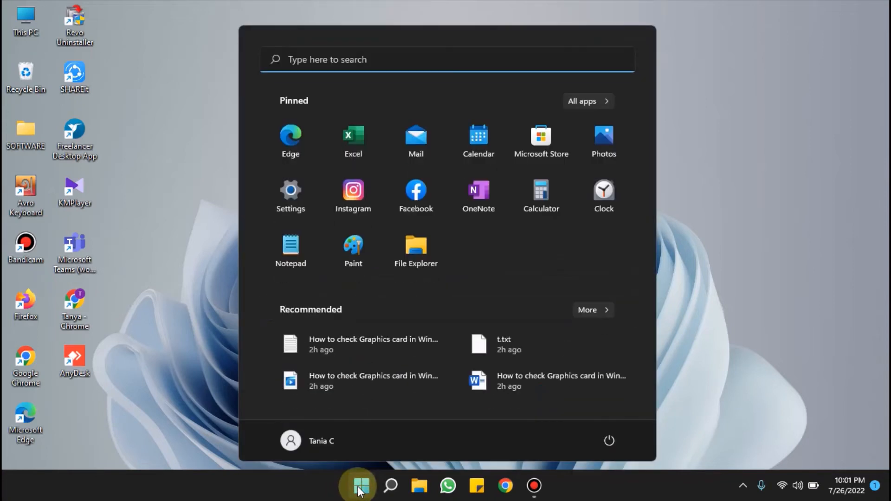
pyautogui.moveTo(540, 141)
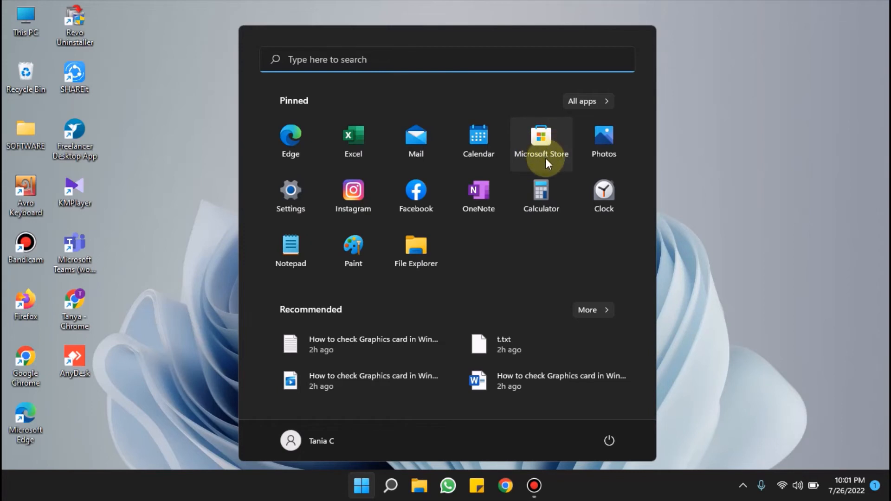
pyautogui.moveTo(538, 140)
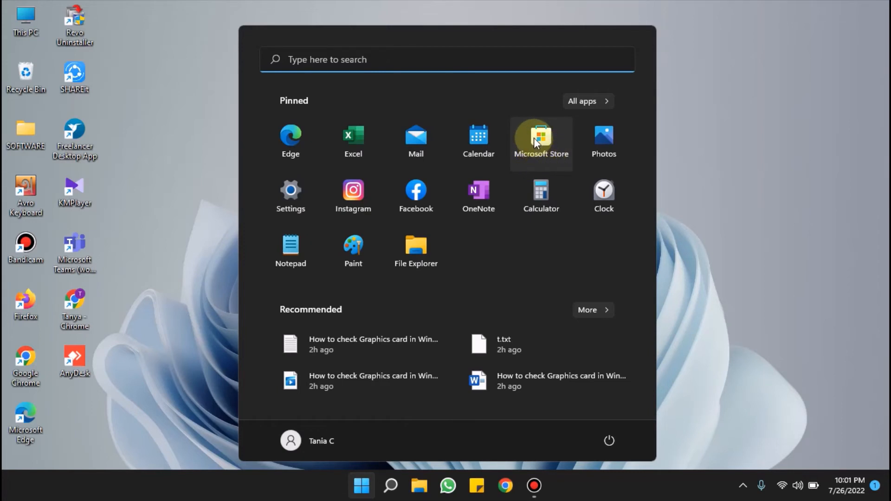
pyautogui.click(540, 141)
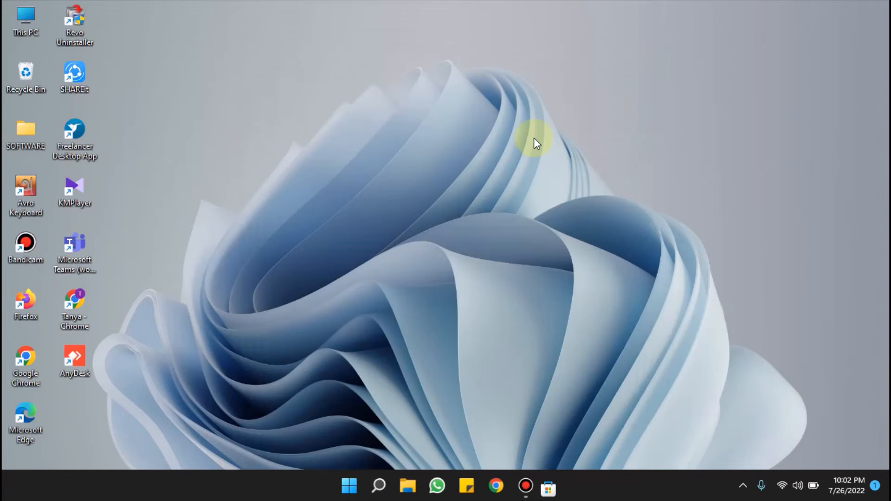
pyautogui.click(548, 485)
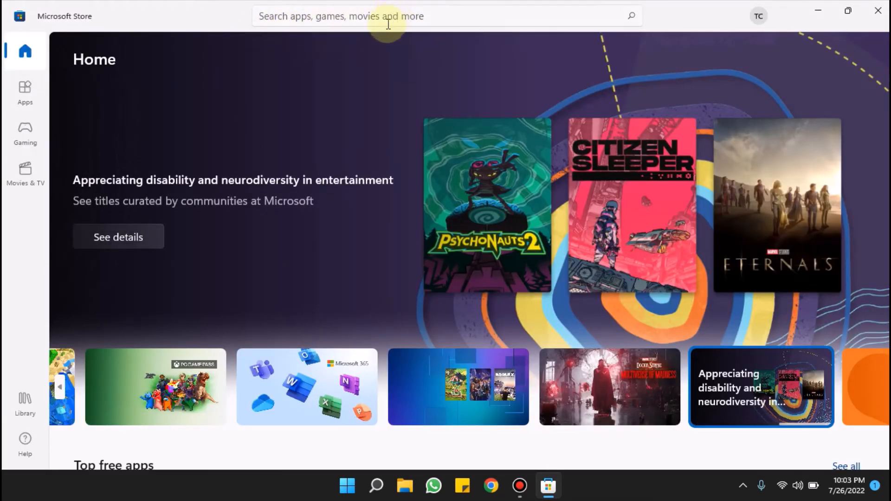
pyautogui.moveTo(310, 16)
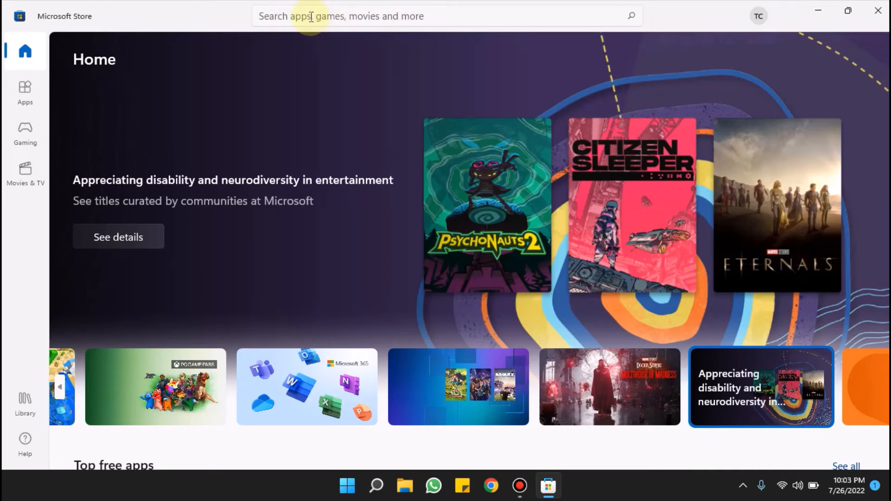
# Step: Search the store for 'NVIDIA' and bring up the NVIDIA Control Panel app page
pyautogui.click(311, 15)
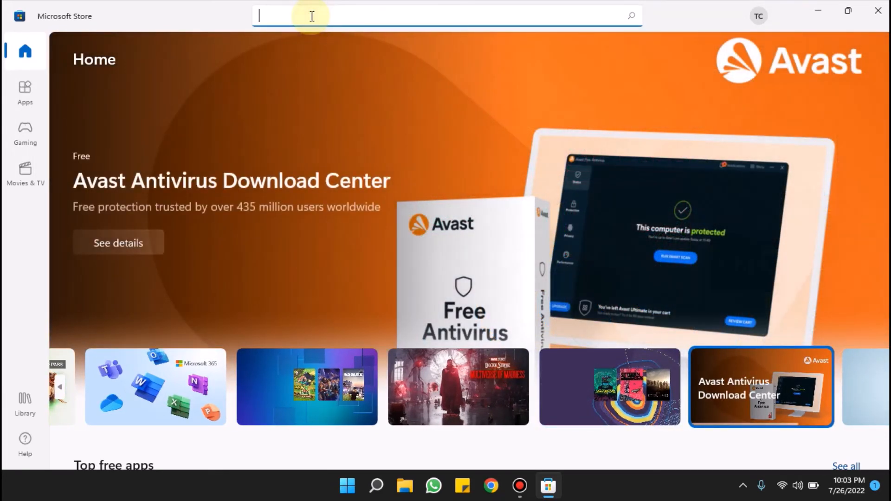
pyautogui.write('N')
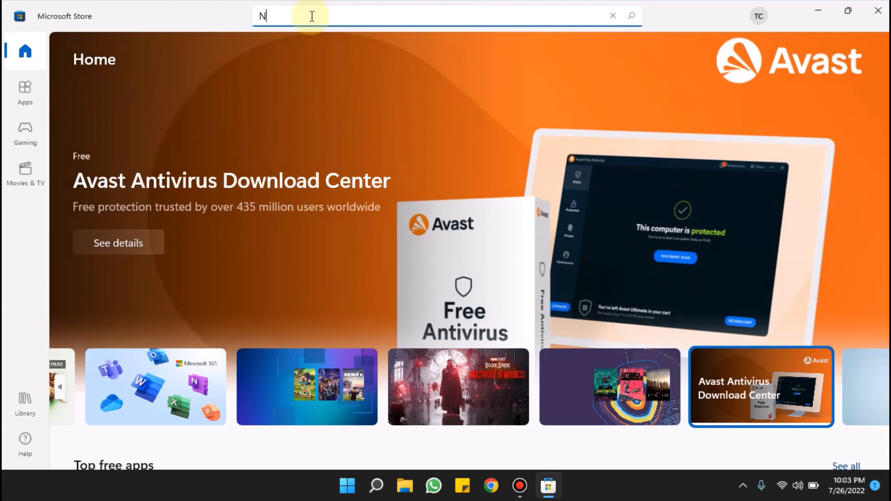
pyautogui.write('VI')
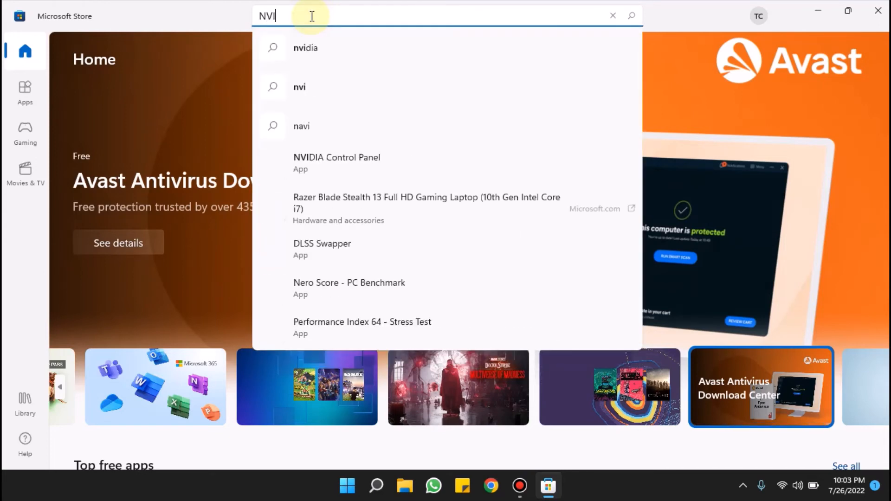
pyautogui.write('IA')
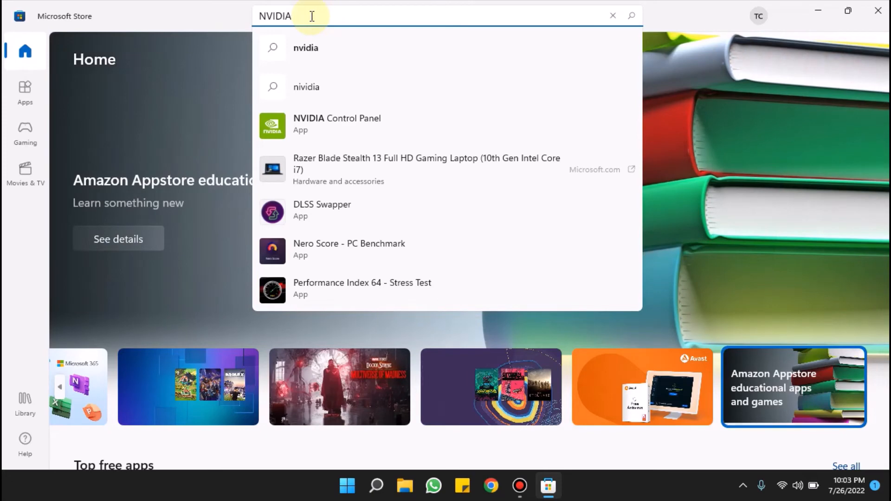
pyautogui.moveTo(337, 150)
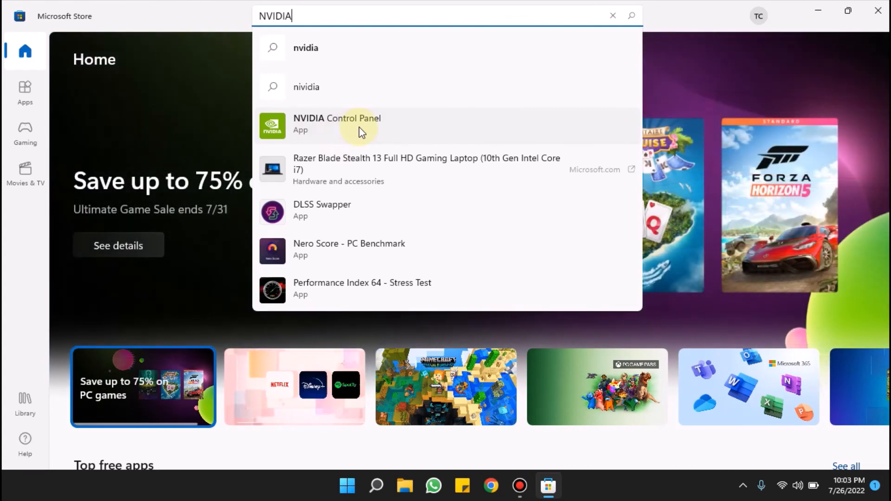
pyautogui.click(335, 124)
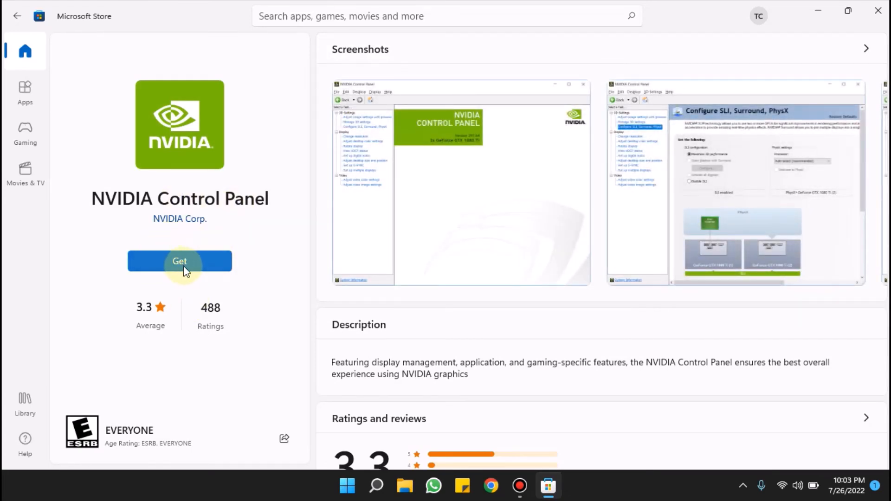
# Step: Get NVIDIA Control Panel from its store page until it offers Open
pyautogui.click(179, 261)
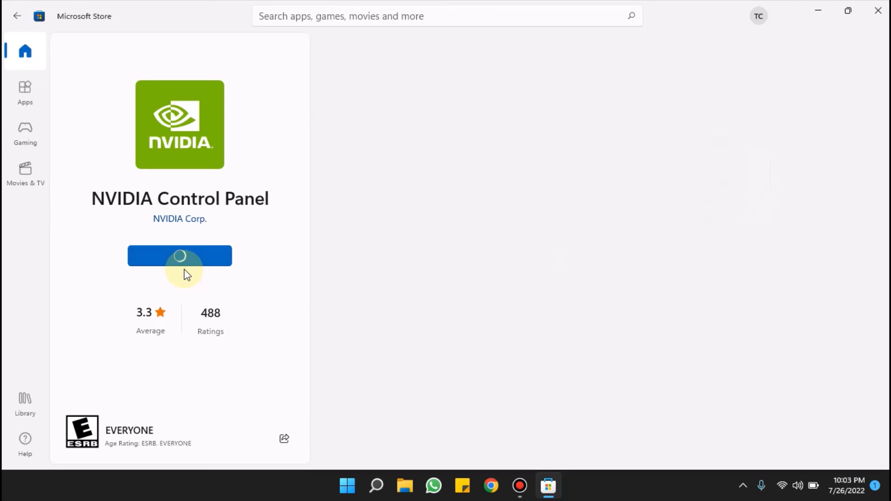
pyautogui.click(179, 256)
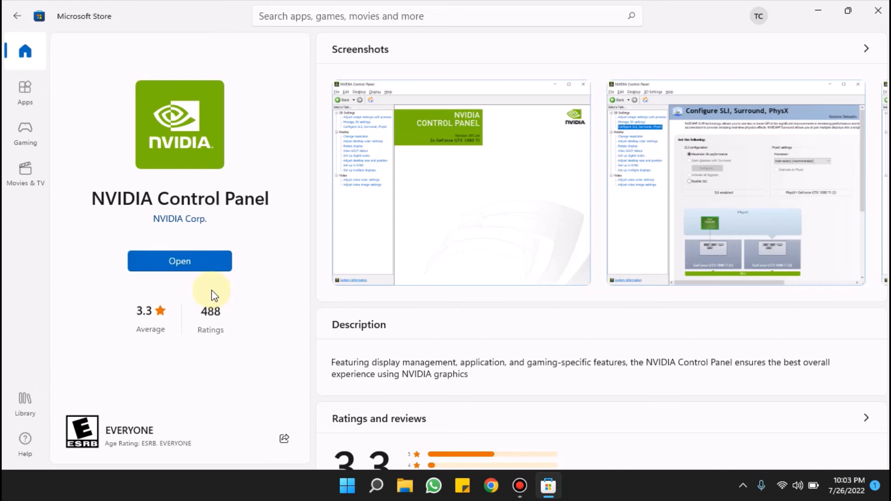
pyautogui.moveTo(847, 6)
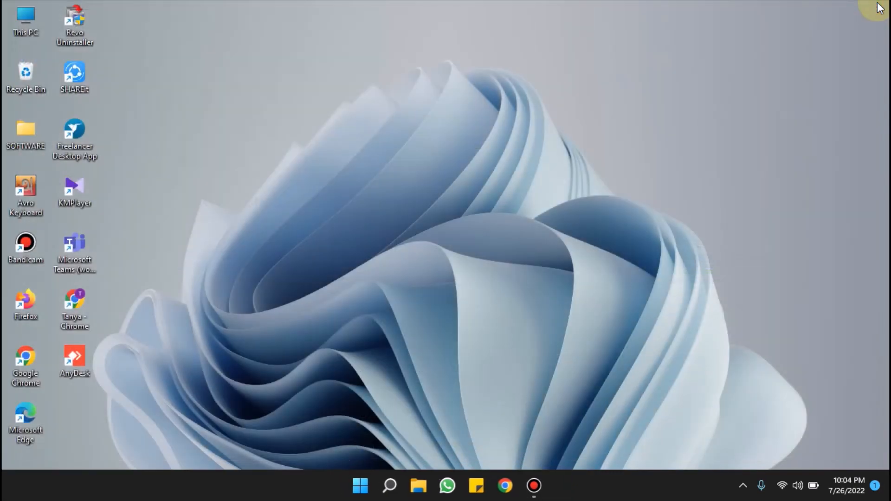
pyautogui.moveTo(391, 486)
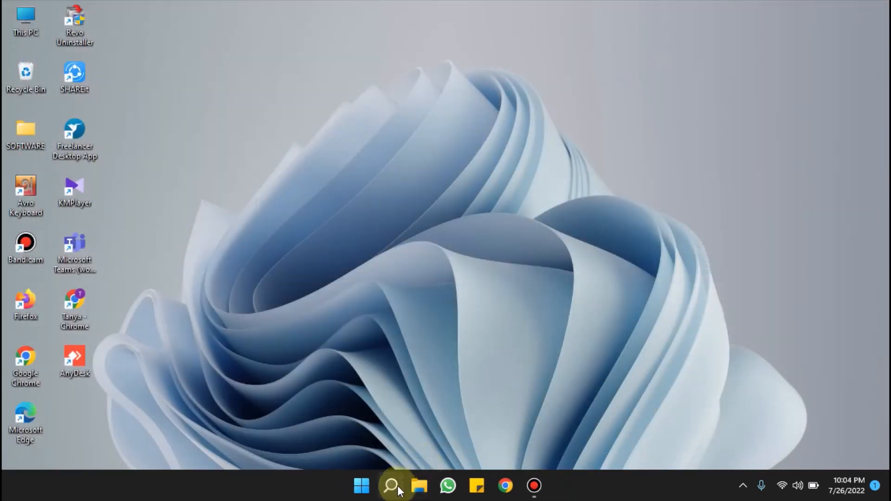
# Step: Search Windows for 'NVIDIA Control Panel' so the installed app appears as best match
pyautogui.click(389, 485)
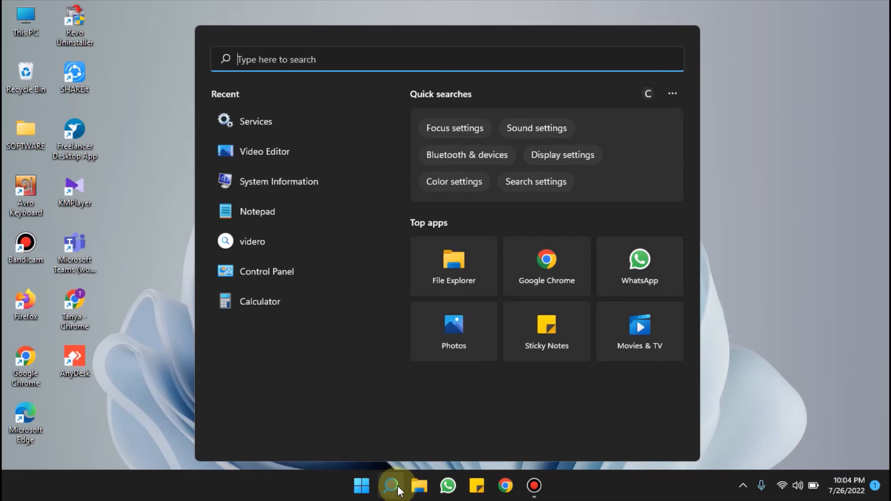
pyautogui.write('NVIDIA Control Panel')
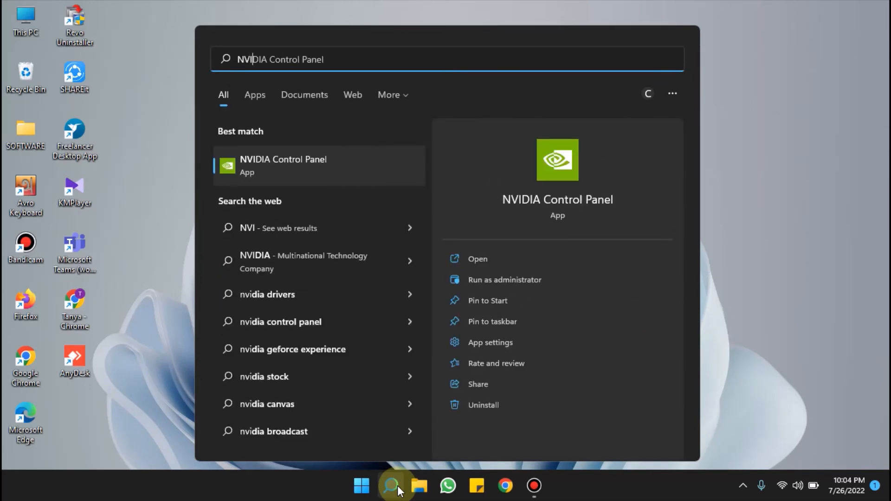